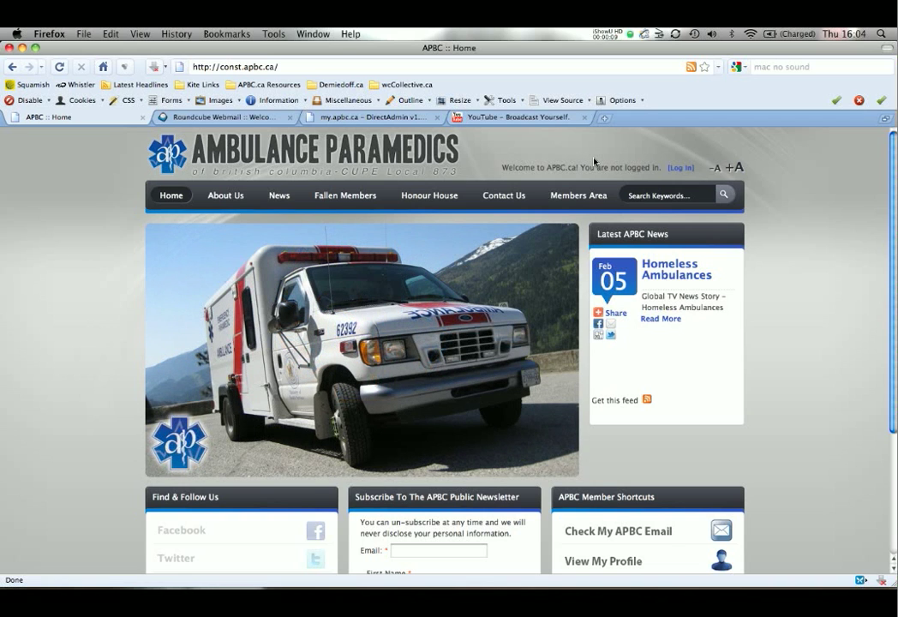
Scroll the APBC home page to reach the webmail login link
{"action": "scroll", "scroll_direction": "down", "scroll_amount": 3}
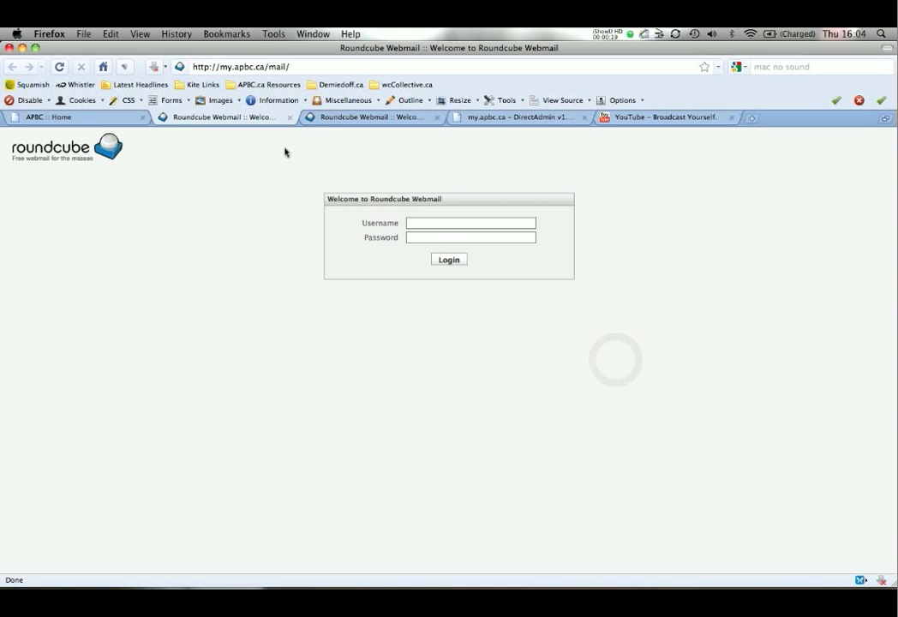
{"action": "mouse_move", "coordinate": [453, 186]}
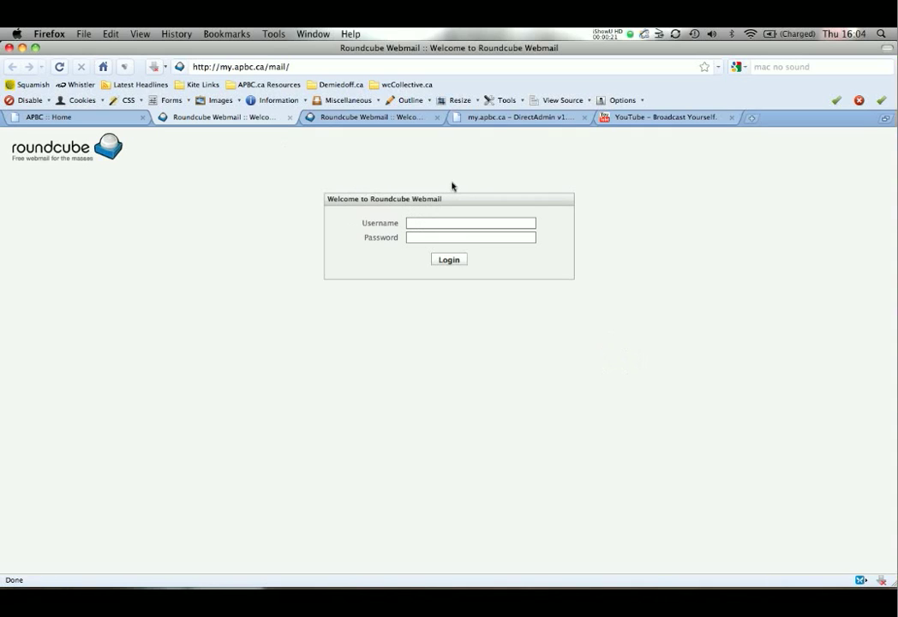
{"action": "left_click", "coordinate": [470, 223]}
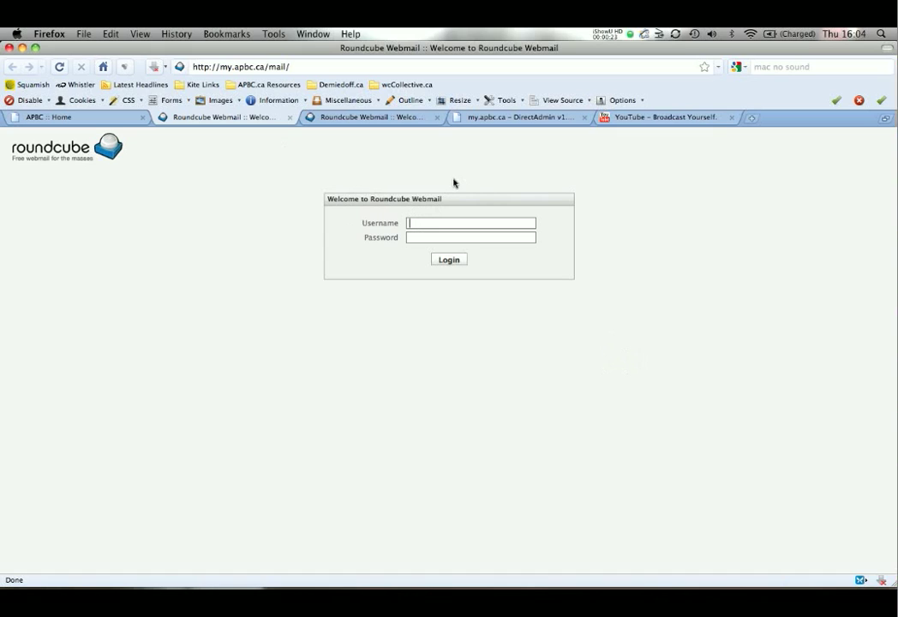
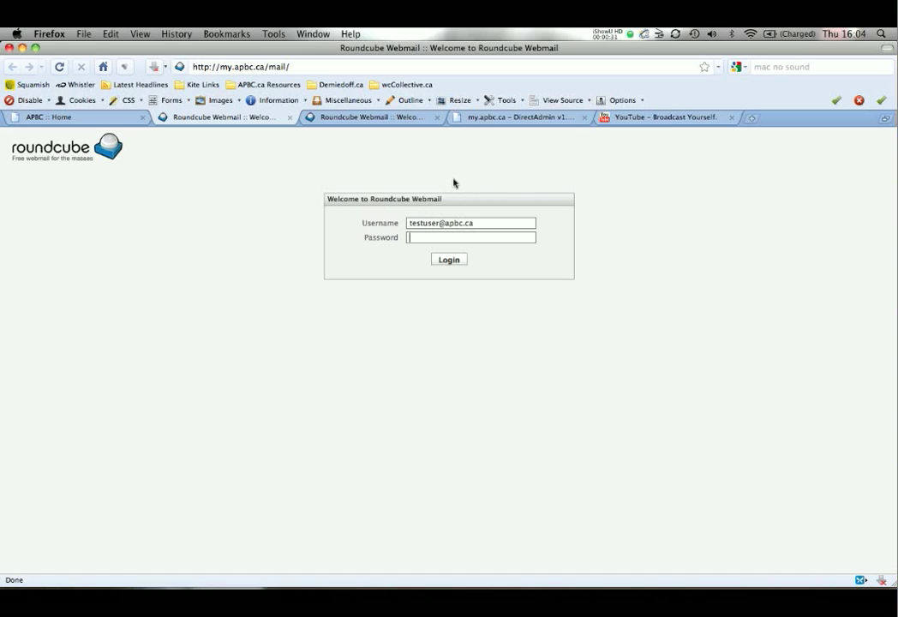
{"action": "type", "text": "•••••"}
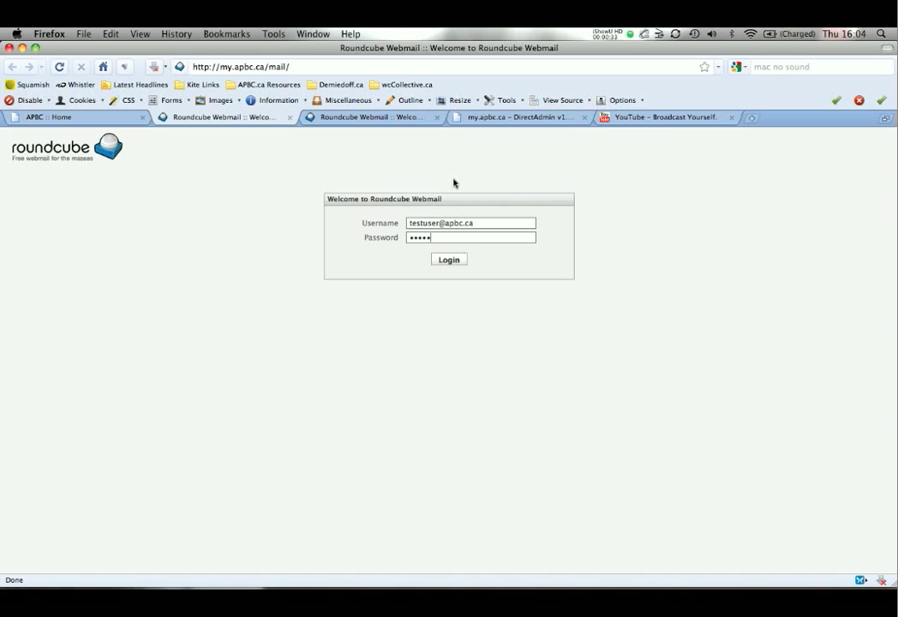
{"action": "left_click", "coordinate": [448, 259]}
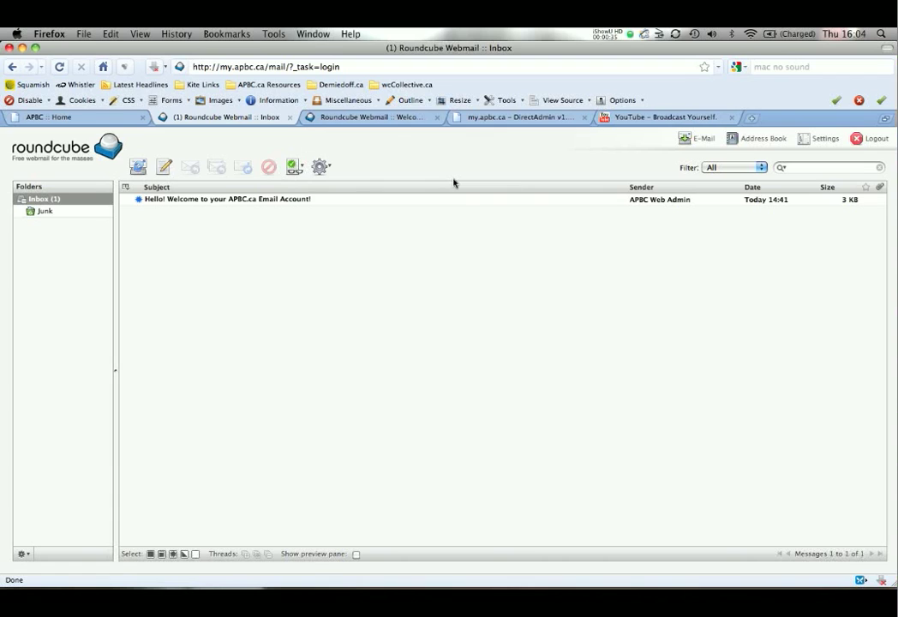
{"action": "mouse_move", "coordinate": [459, 246]}
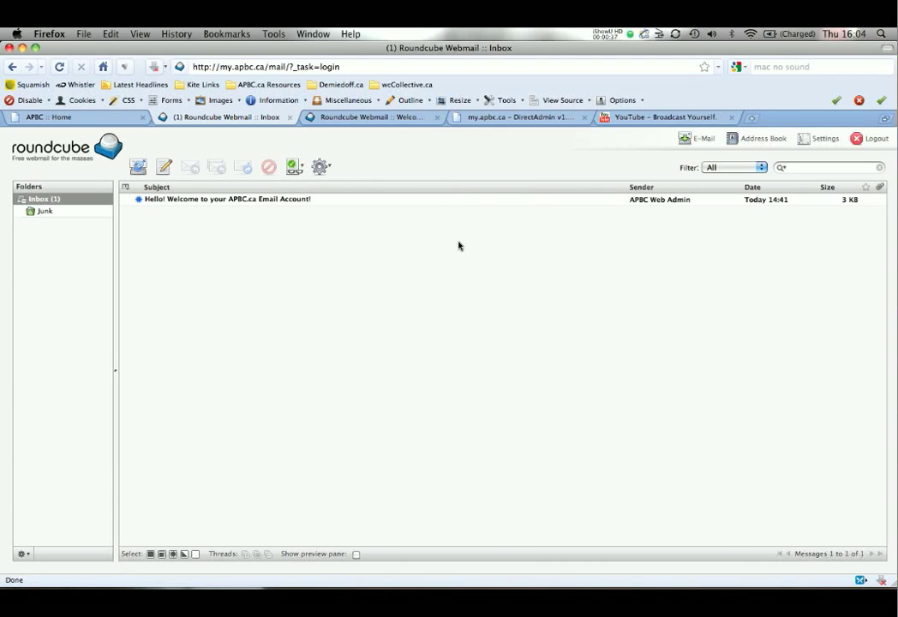
{"action": "mouse_move", "coordinate": [198, 206]}
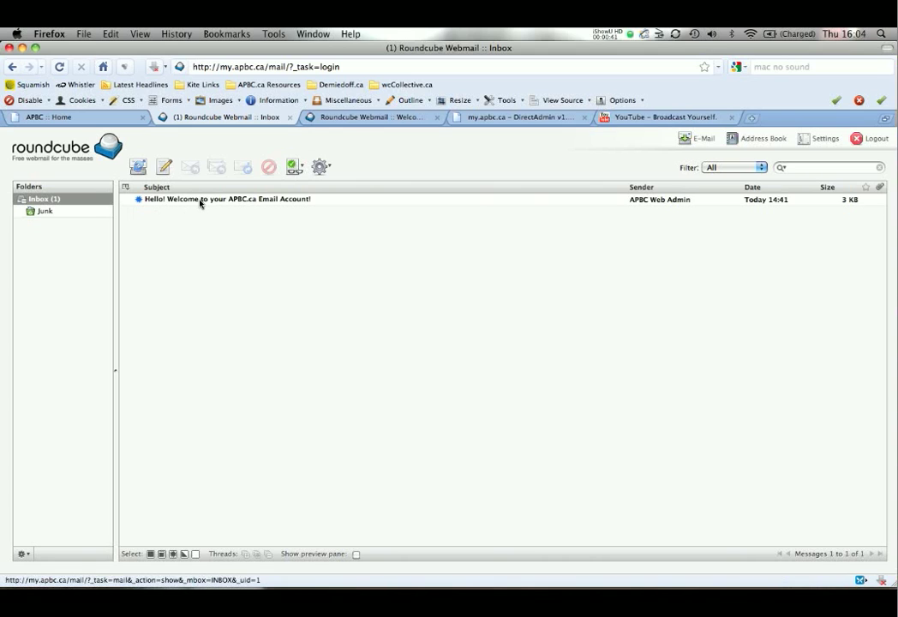
Open the 'Hello! Welcome to your APBC.ca Email Account!' message from the inbox
{"action": "left_click", "coordinate": [227, 199]}
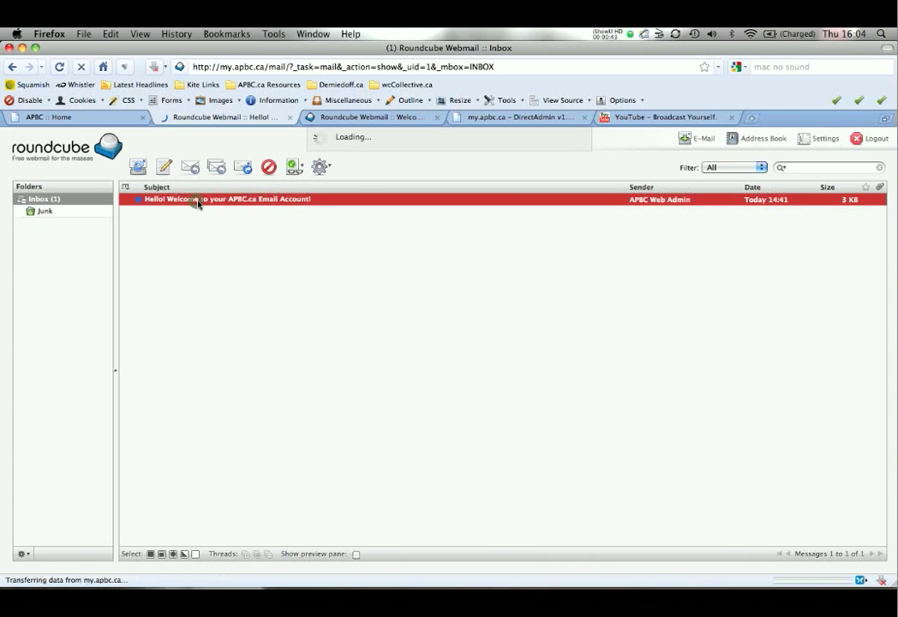
{"action": "left_click", "coordinate": [226, 199]}
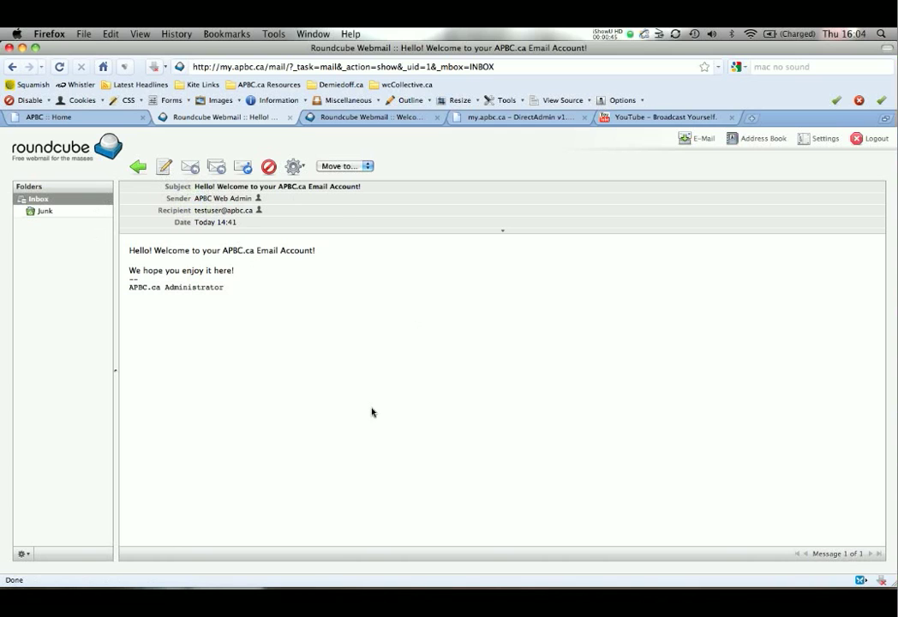
{"action": "mouse_move", "coordinate": [165, 166]}
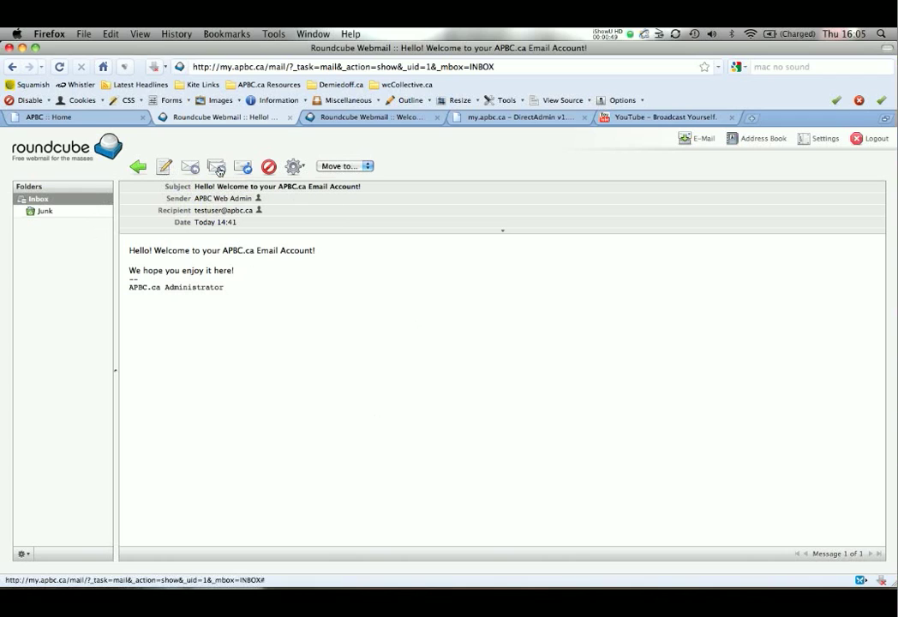
{"action": "mouse_move", "coordinate": [268, 168]}
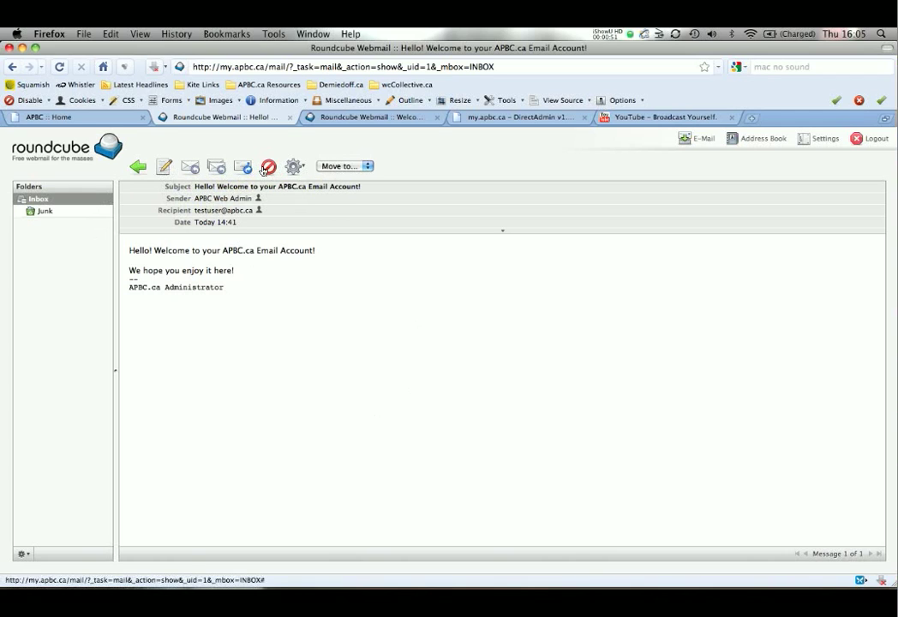
{"action": "left_click", "coordinate": [294, 166]}
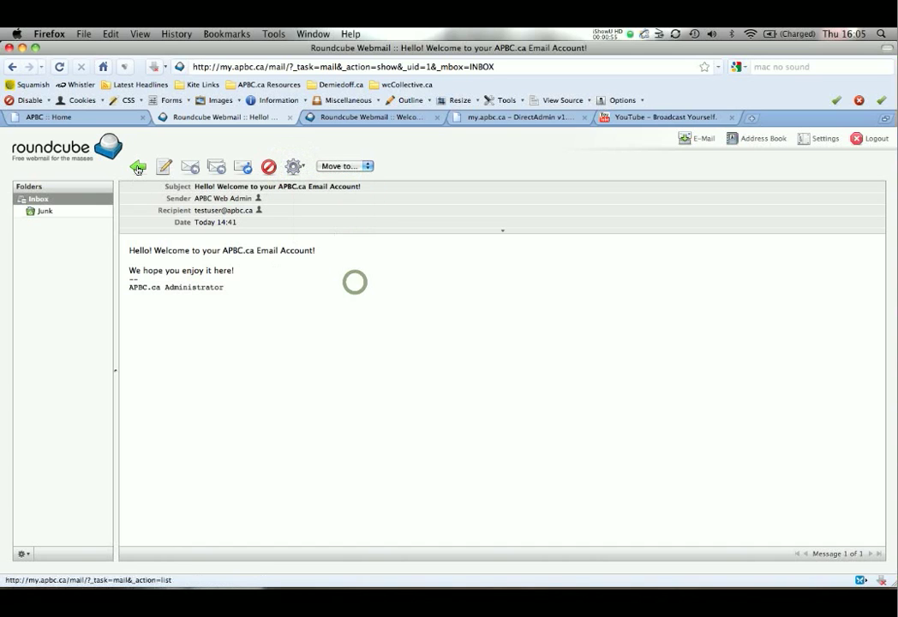
Return to the inbox and mark the welcome message as unread
{"action": "left_click", "coordinate": [138, 166]}
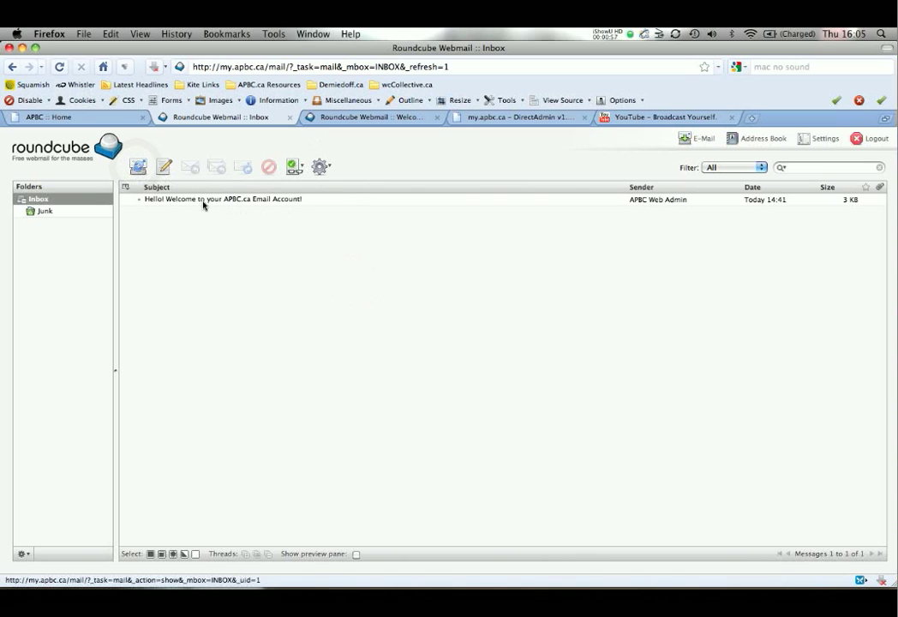
{"action": "left_click", "coordinate": [222, 199]}
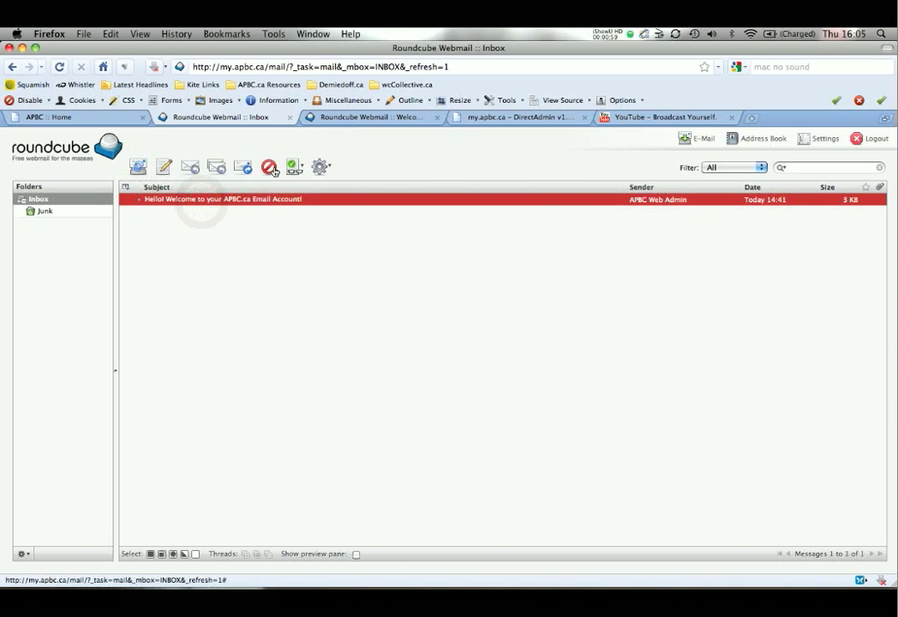
{"action": "left_click", "coordinate": [294, 167]}
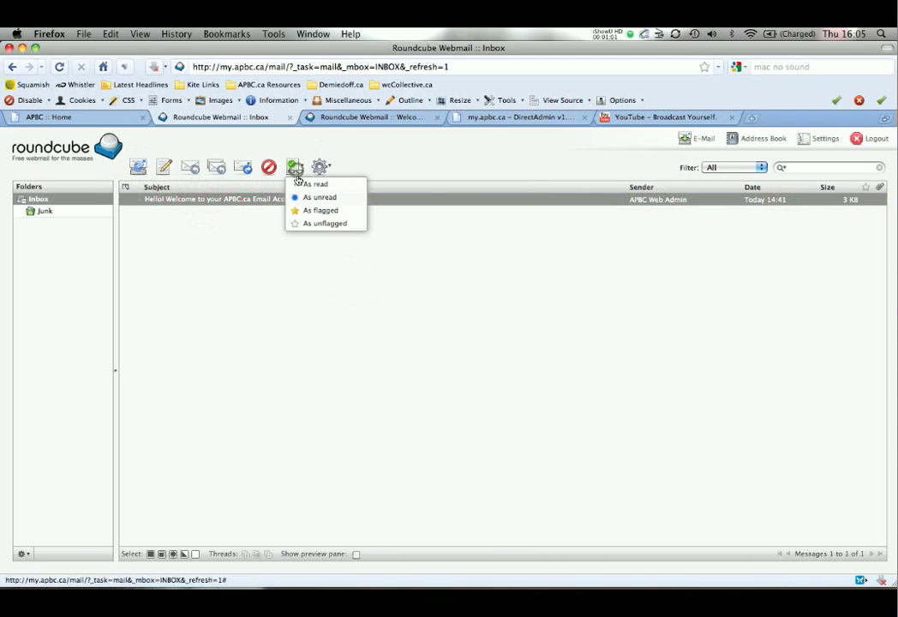
{"action": "mouse_move", "coordinate": [319, 197]}
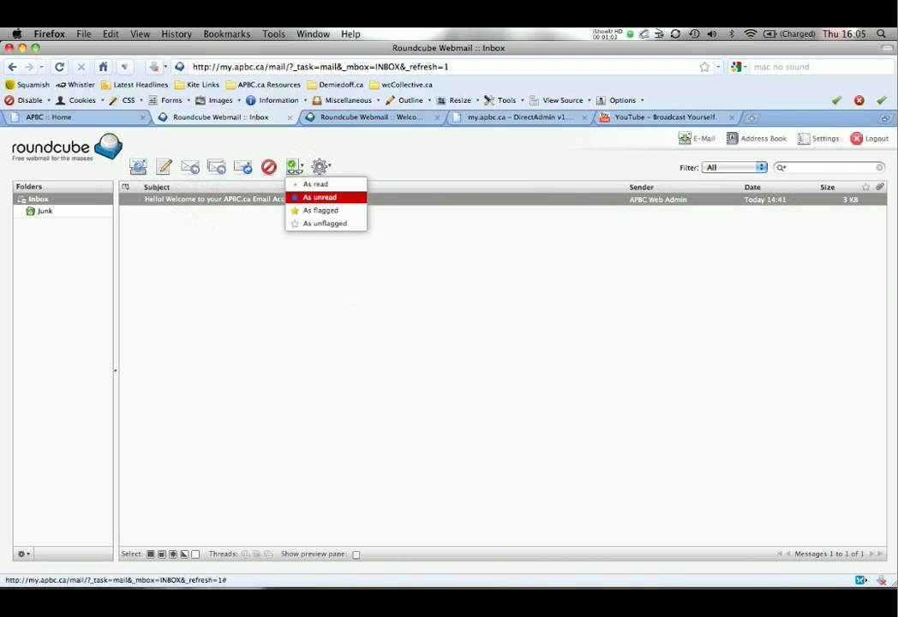
{"action": "left_click", "coordinate": [318, 197]}
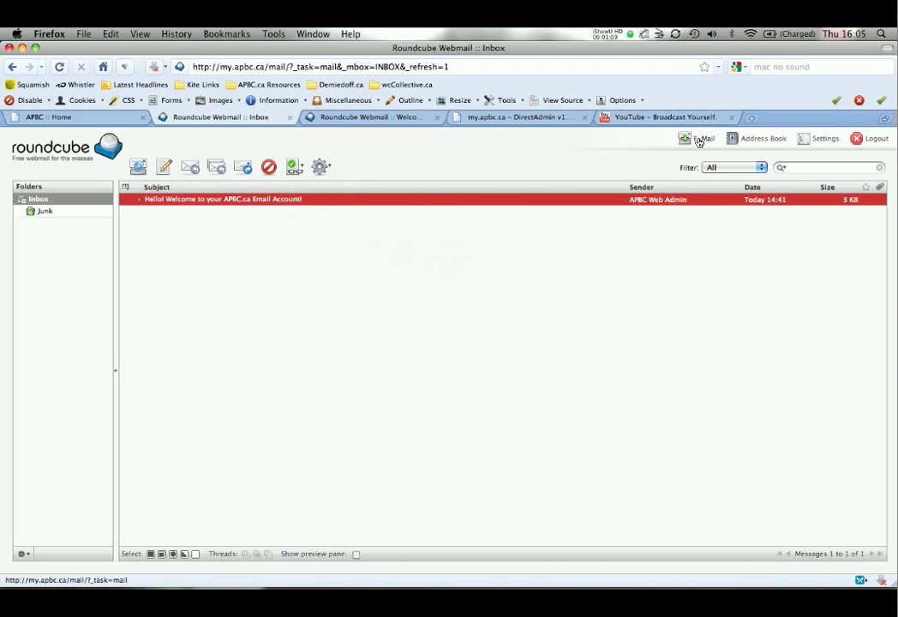
{"action": "mouse_move", "coordinate": [737, 138]}
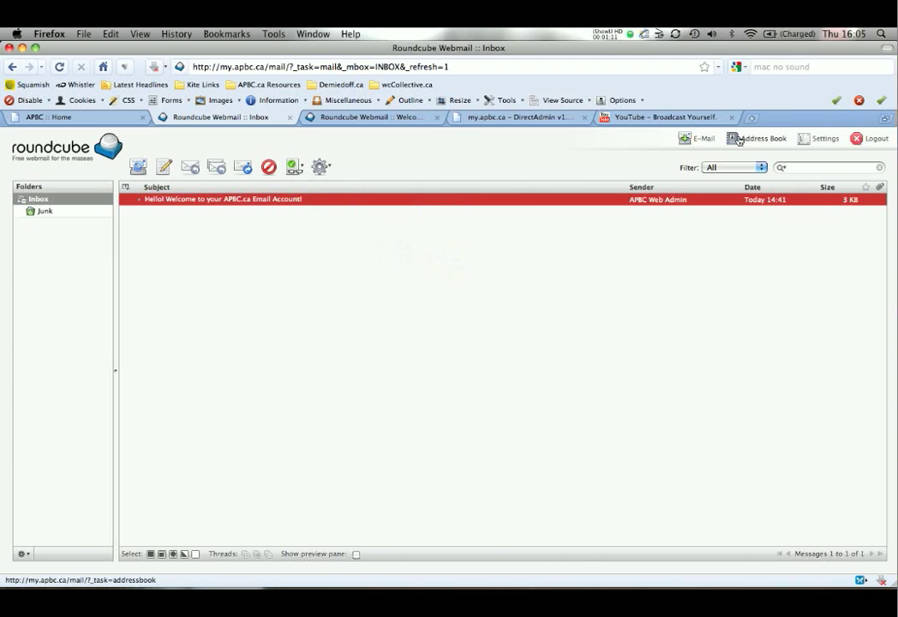
{"action": "left_click", "coordinate": [758, 138]}
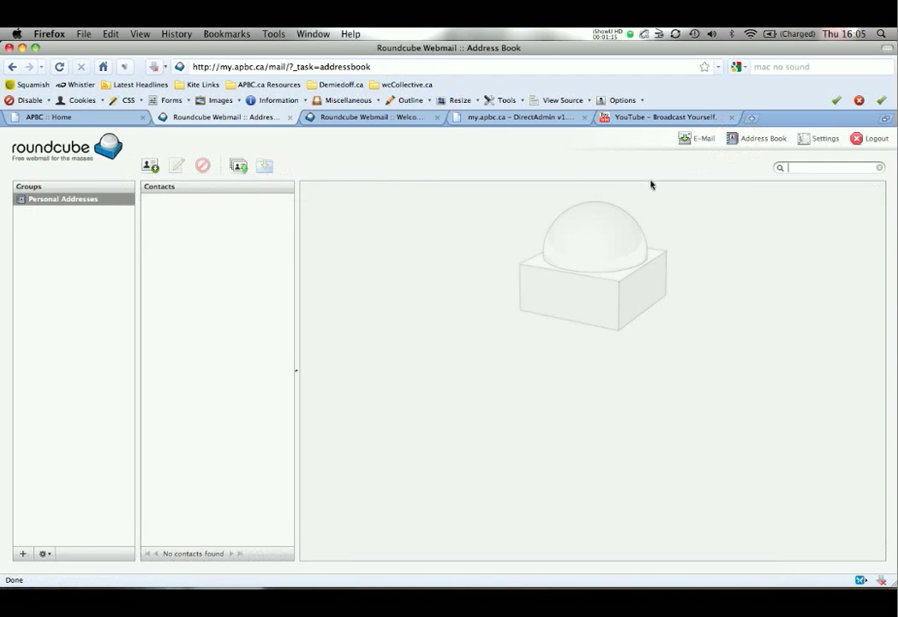
{"action": "mouse_move", "coordinate": [813, 138]}
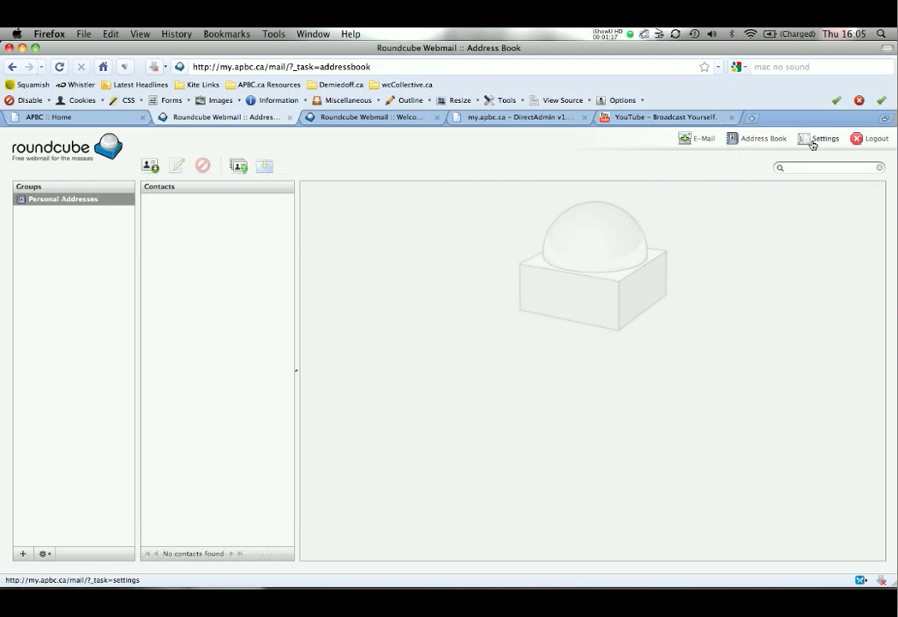
{"action": "left_click", "coordinate": [825, 138]}
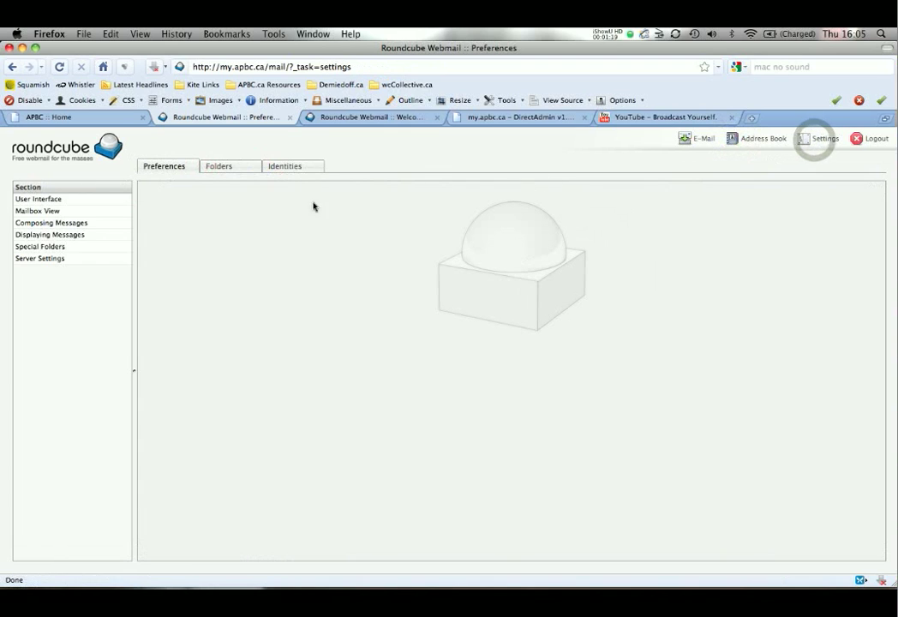
{"action": "left_click", "coordinate": [37, 211]}
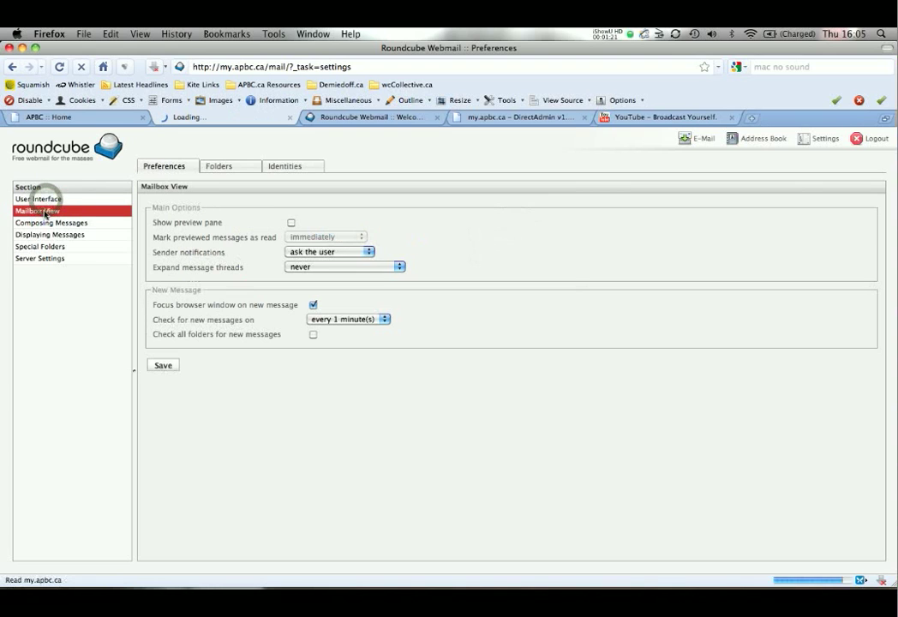
{"action": "left_click", "coordinate": [50, 234]}
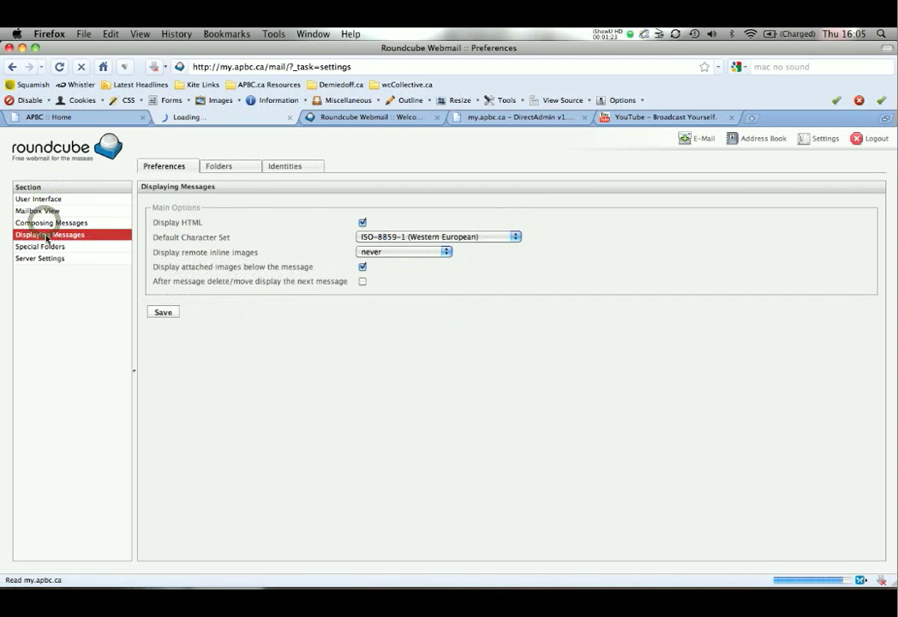
{"action": "left_click", "coordinate": [39, 258]}
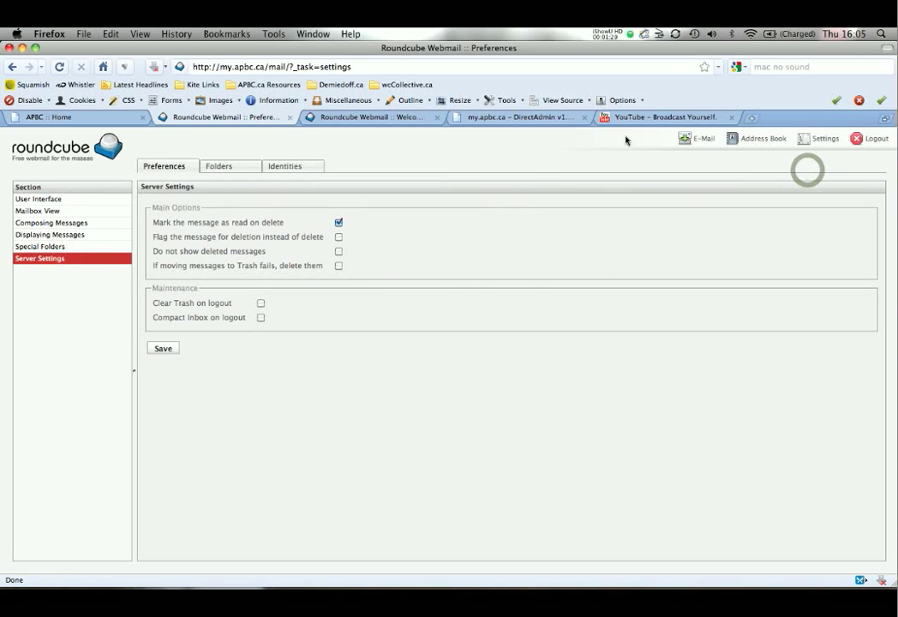
{"action": "left_click", "coordinate": [702, 138]}
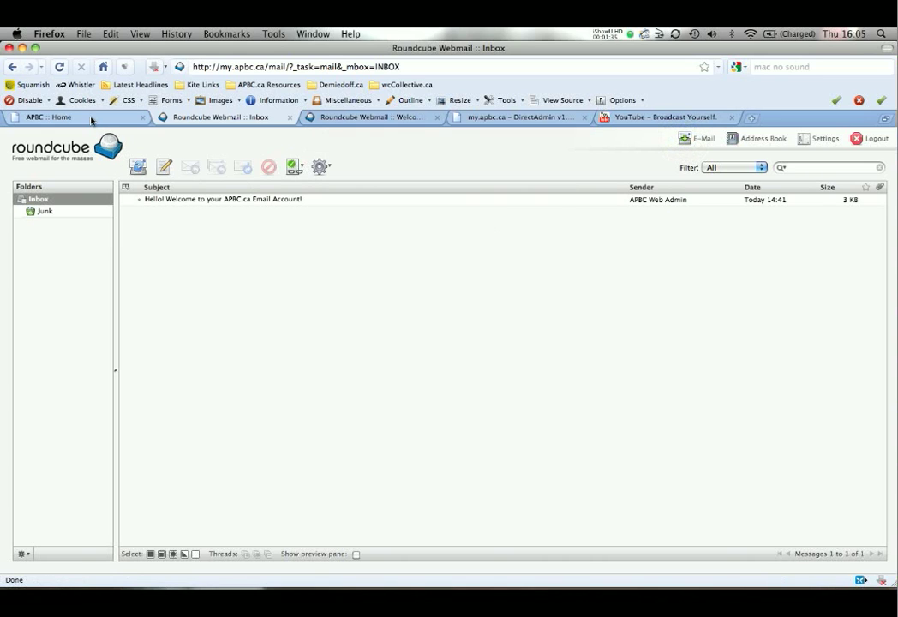
Sign in to the APBC Members Area with the saved test member email
{"action": "left_click", "coordinate": [49, 116]}
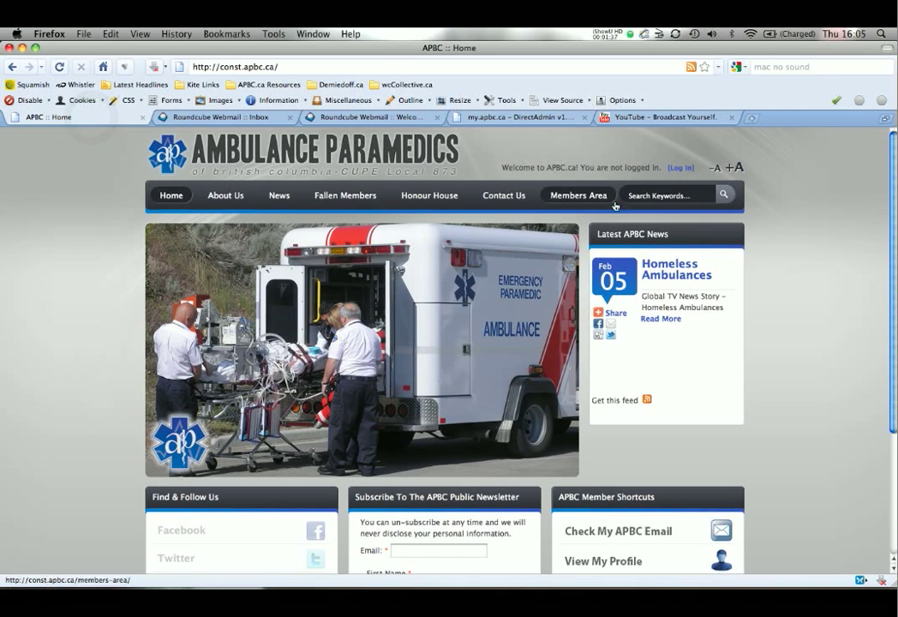
{"action": "left_click", "coordinate": [577, 195]}
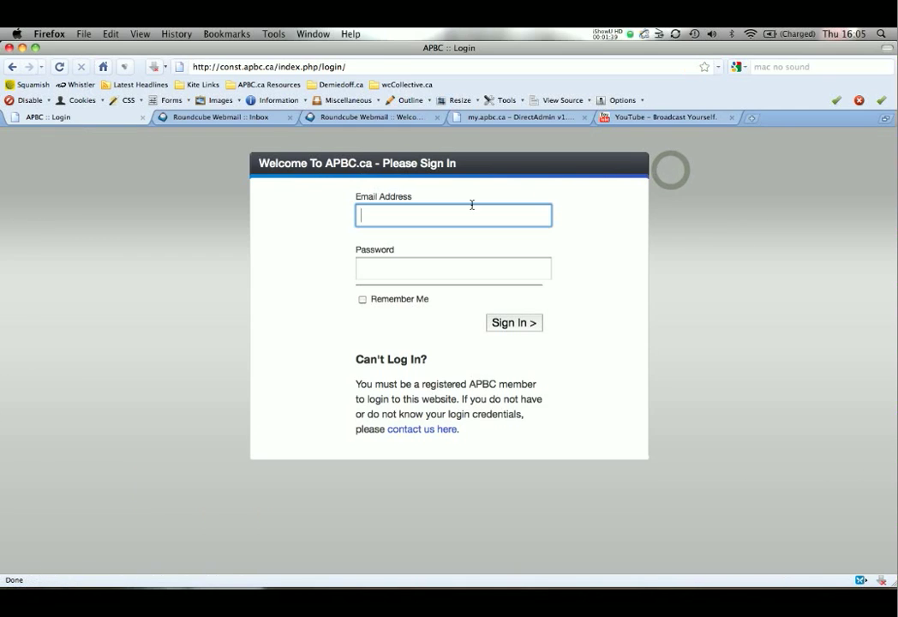
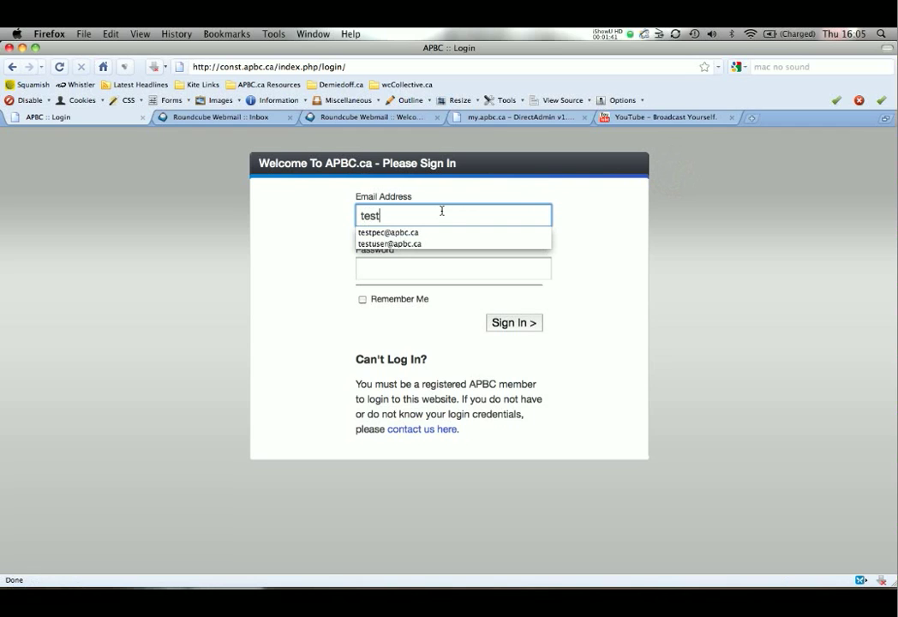
{"action": "left_click", "coordinate": [388, 244]}
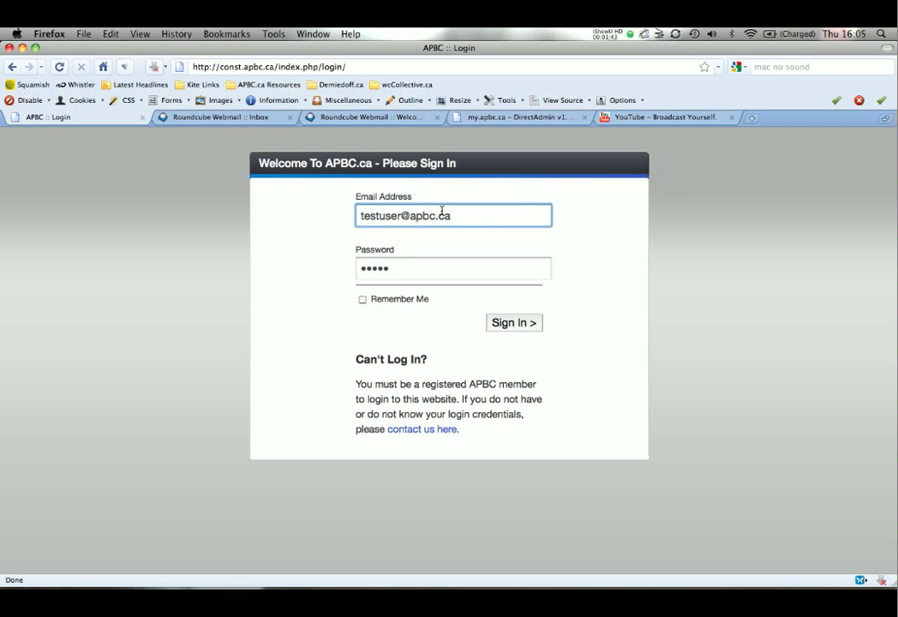
{"action": "left_click", "coordinate": [513, 323]}
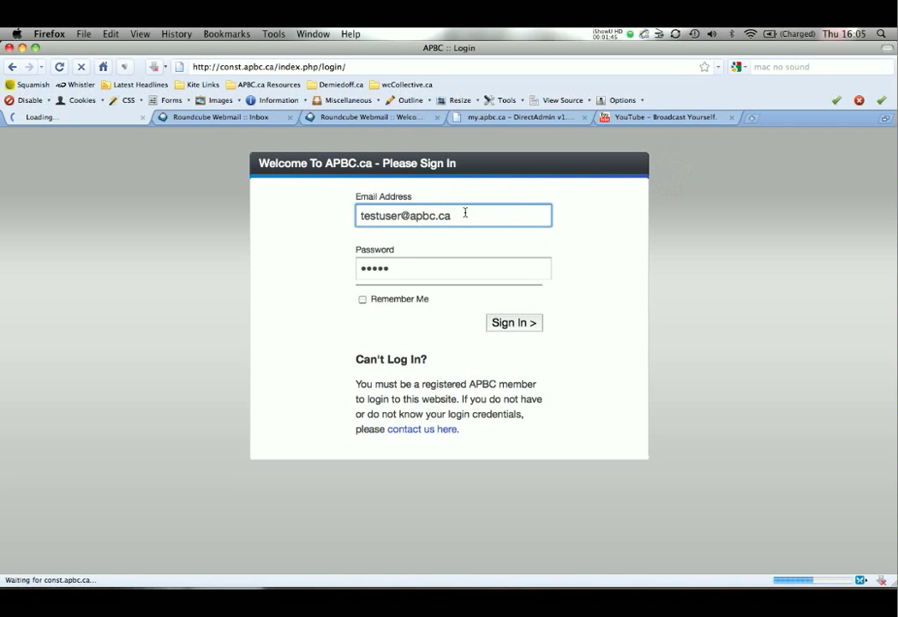
{"action": "left_click", "coordinate": [514, 322]}
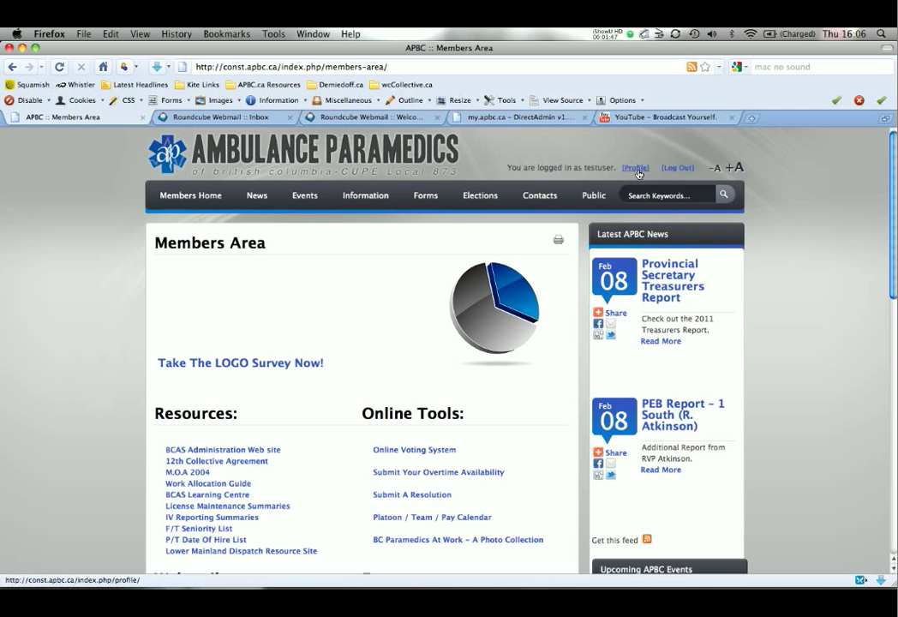
Open Edit / Update Your Profile, scroll through the form and save it
{"action": "left_click", "coordinate": [635, 167]}
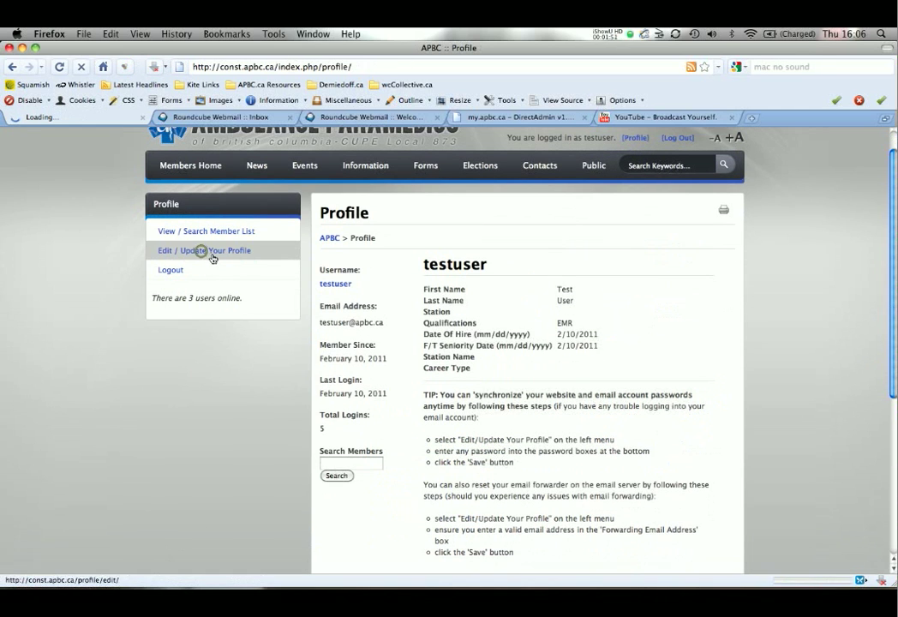
{"action": "left_click", "coordinate": [204, 250]}
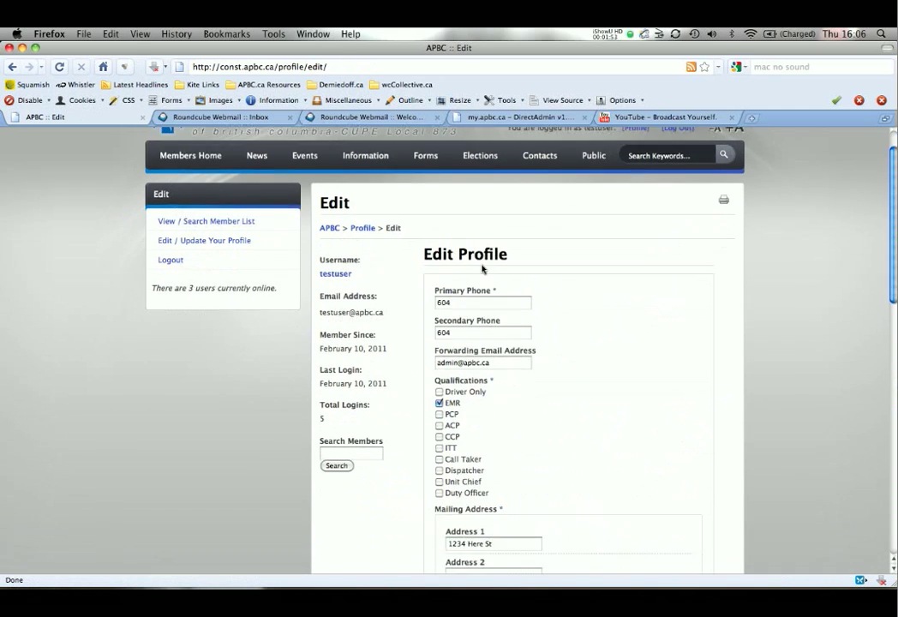
{"action": "scroll", "scroll_direction": "down", "scroll_amount": 3}
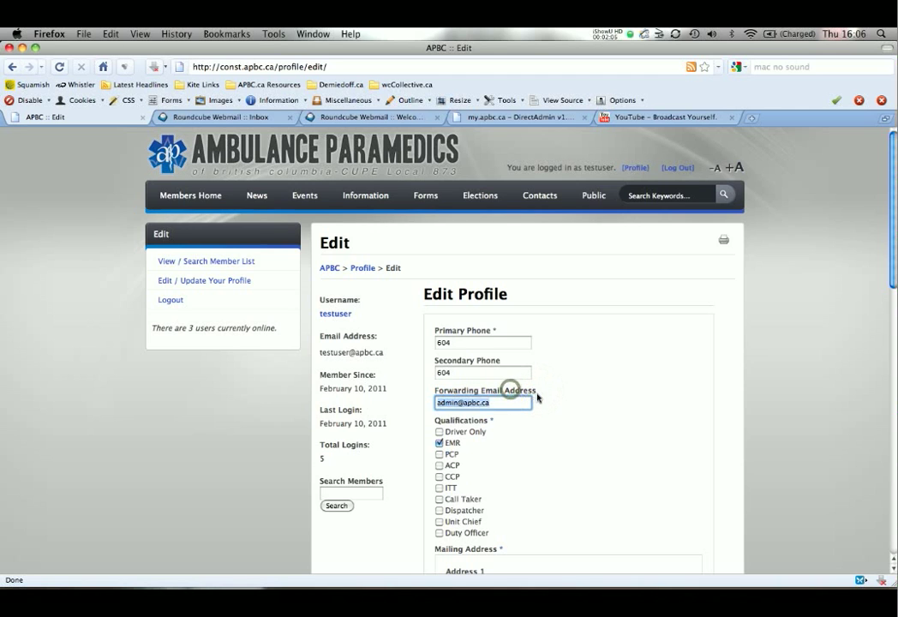
{"action": "scroll", "scroll_direction": "down", "scroll_amount": 3}
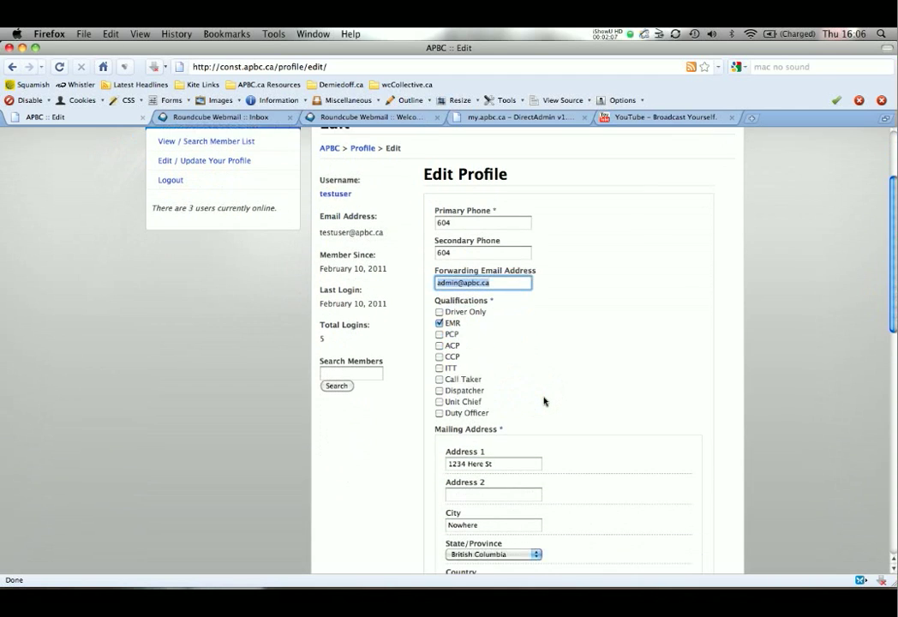
{"action": "scroll", "scroll_direction": "down", "scroll_amount": 3}
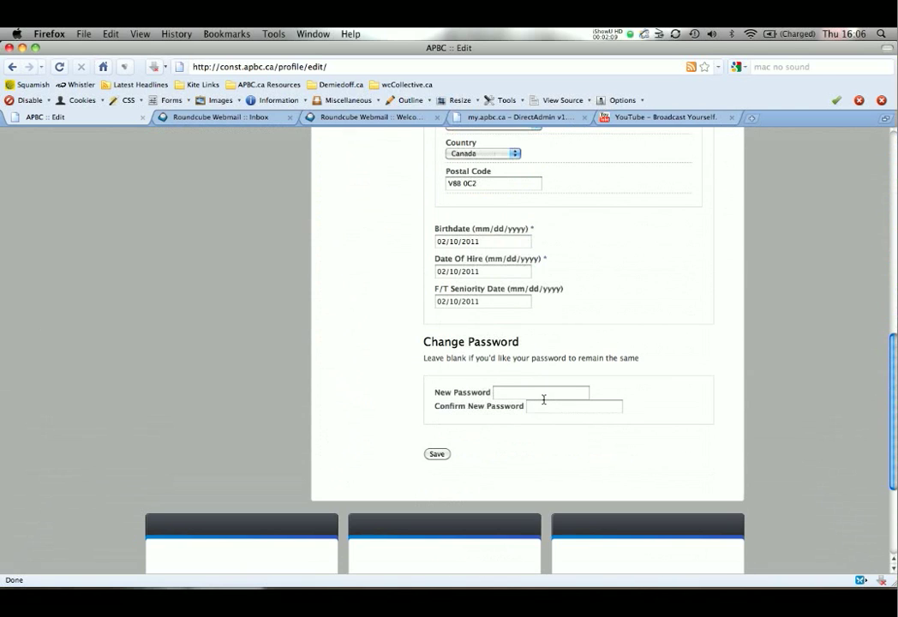
{"action": "left_click", "coordinate": [437, 454]}
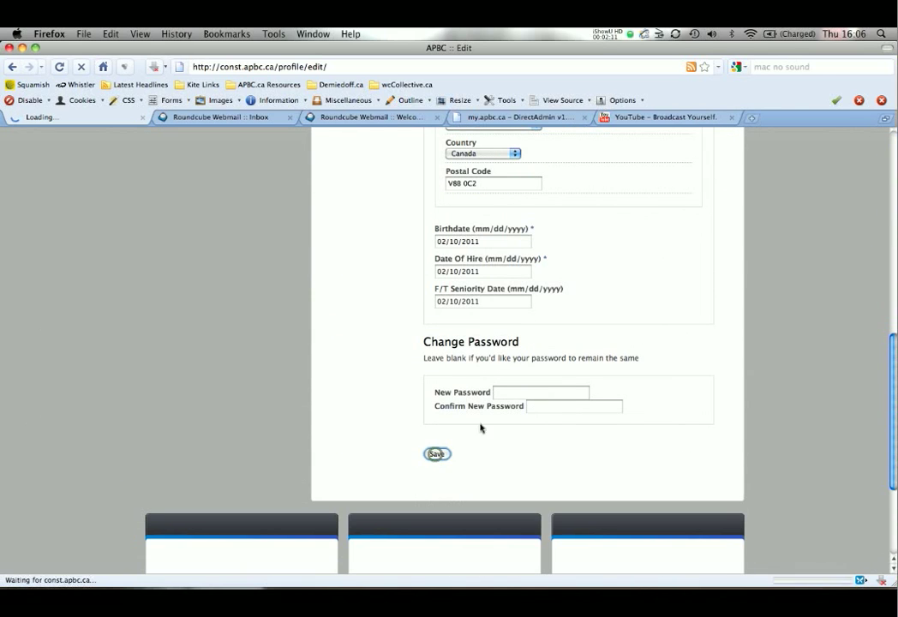
{"action": "left_click", "coordinate": [437, 453]}
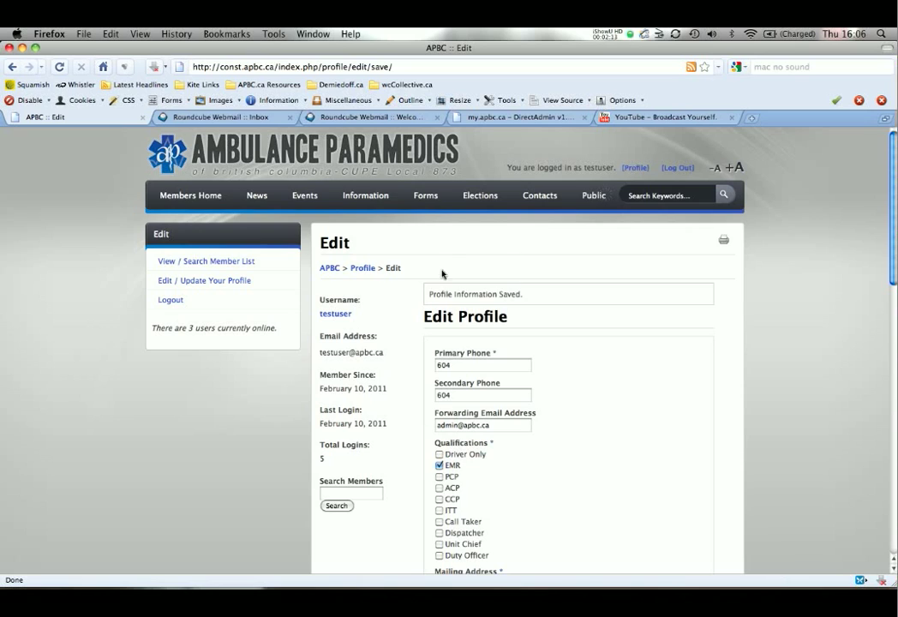